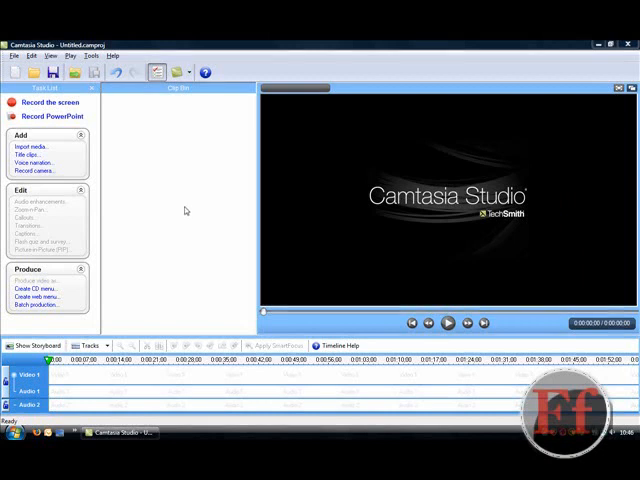
pyautogui.moveTo(156, 168)
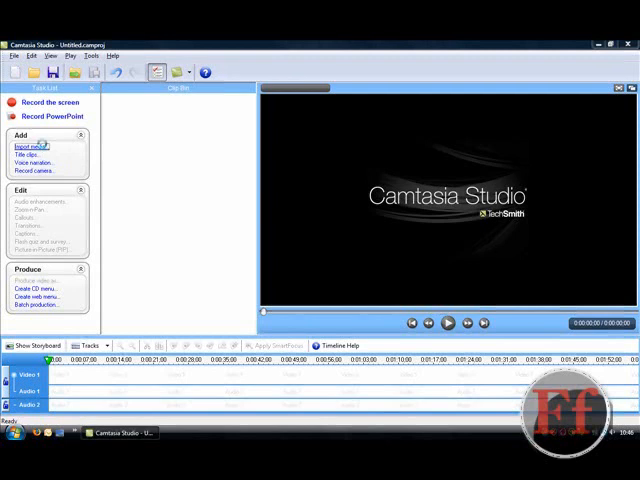
# - Import Space.jpg from the Pictures folder into the clip bin
pyautogui.click(32, 148)
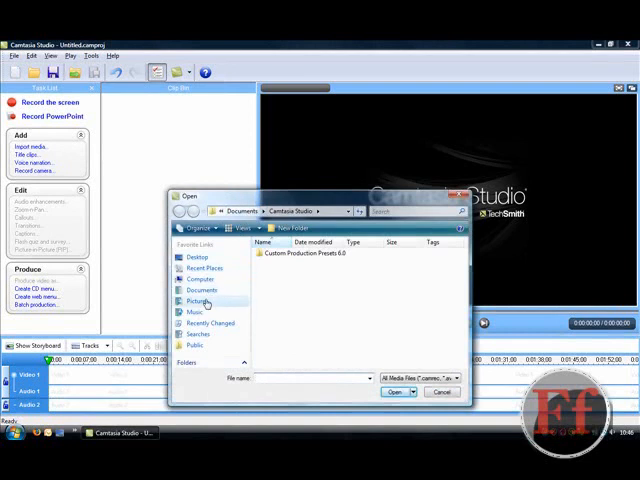
pyautogui.click(200, 302)
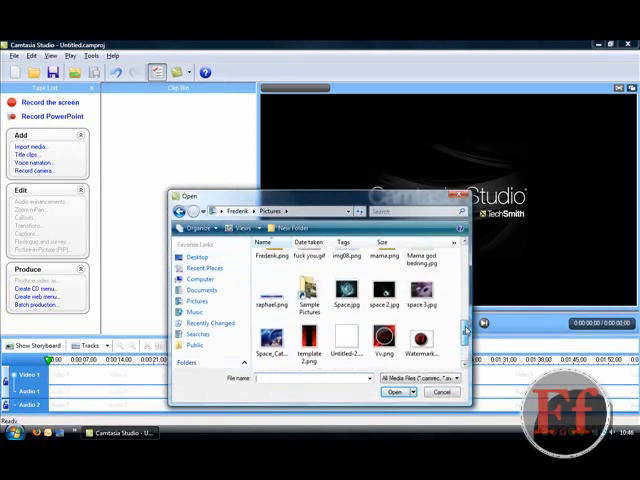
pyautogui.click(440, 392)
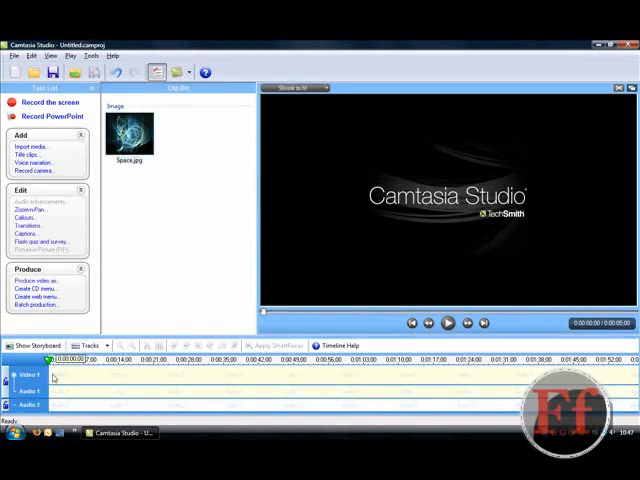
pyautogui.moveTo(56, 378)
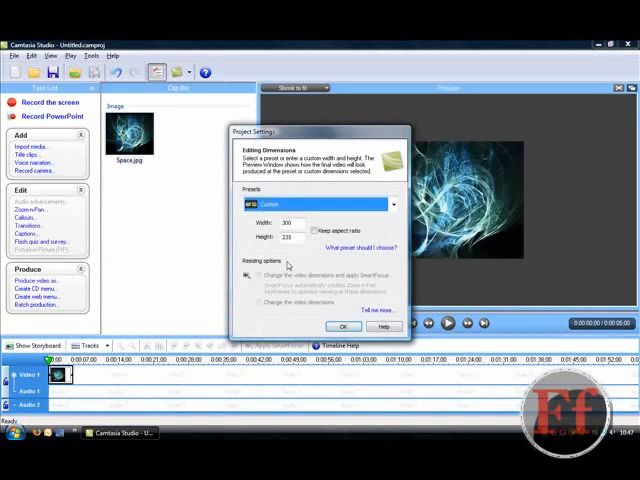
# - Accept the project editing dimensions and play the space picture in the preview
pyautogui.click(344, 326)
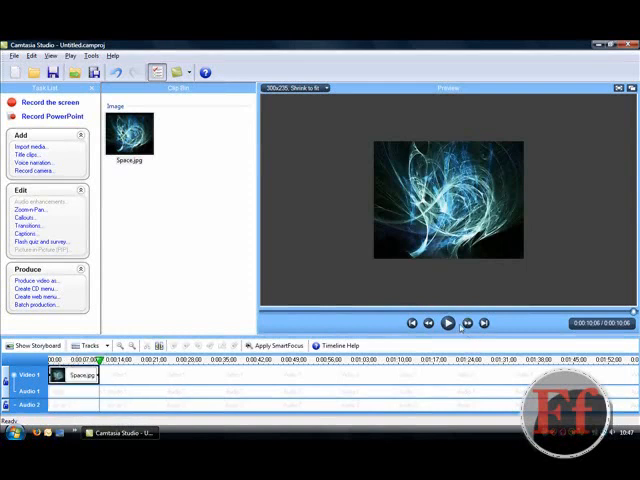
pyautogui.click(448, 322)
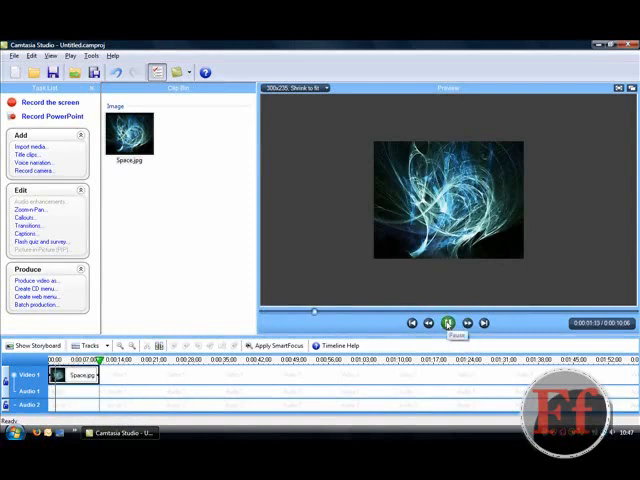
pyautogui.click(448, 322)
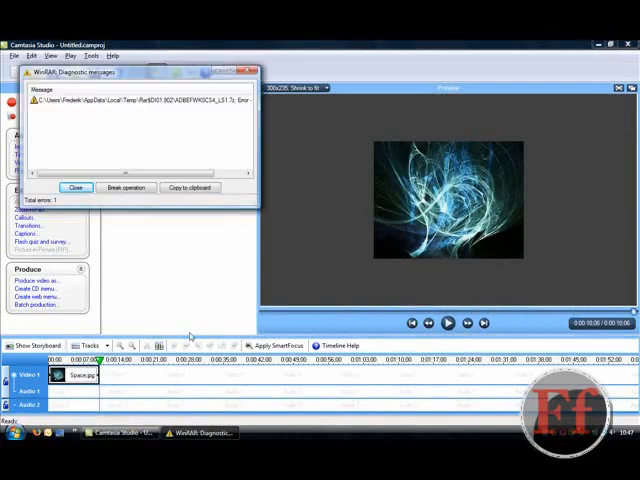
# - Add a zoom-and-pan keyframe at about 10 seconds with a 2-second zoom duration
pyautogui.click(76, 188)
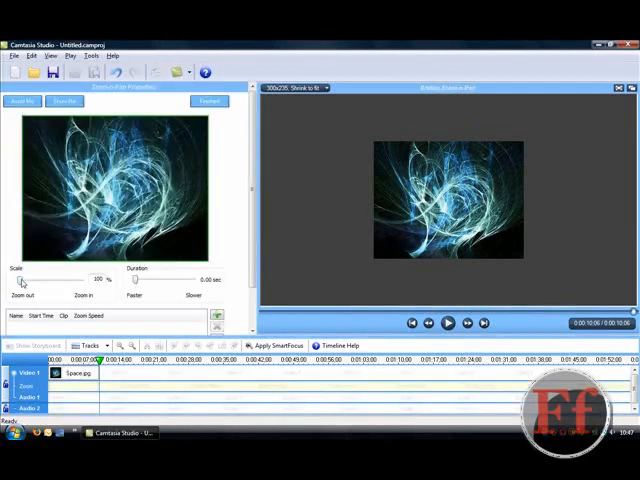
pyautogui.moveTo(24, 280); pyautogui.dragTo(52, 280)
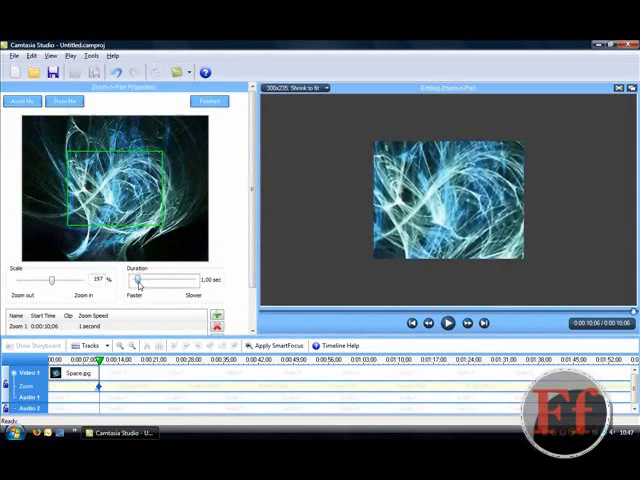
pyautogui.moveTo(136, 280); pyautogui.dragTo(150, 280)
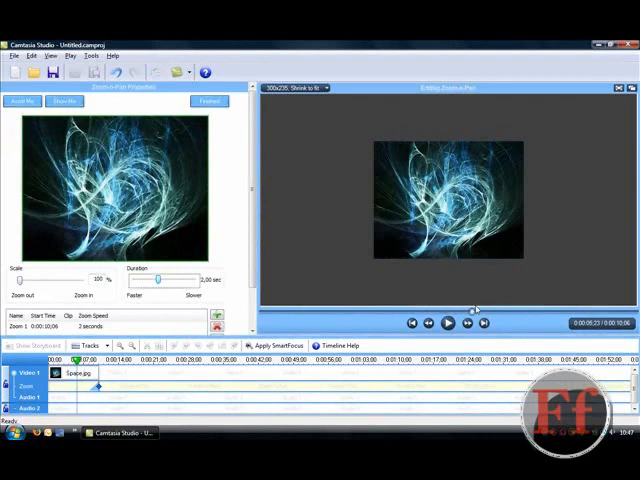
pyautogui.click(448, 322)
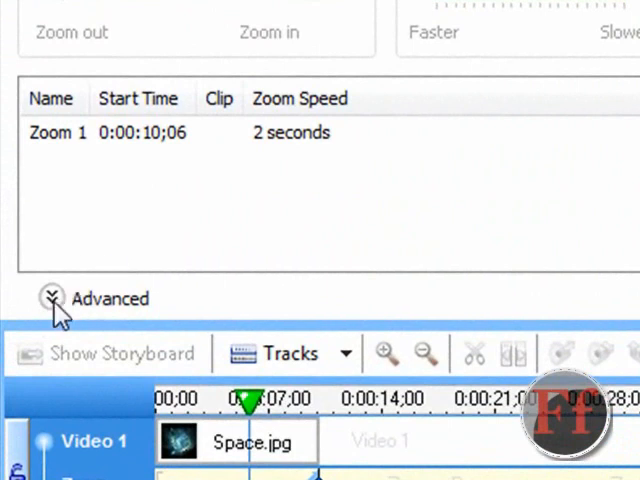
# - Expand the Advanced options showing the keyframe's X/Y position, width, height and tilt
pyautogui.click(52, 298)
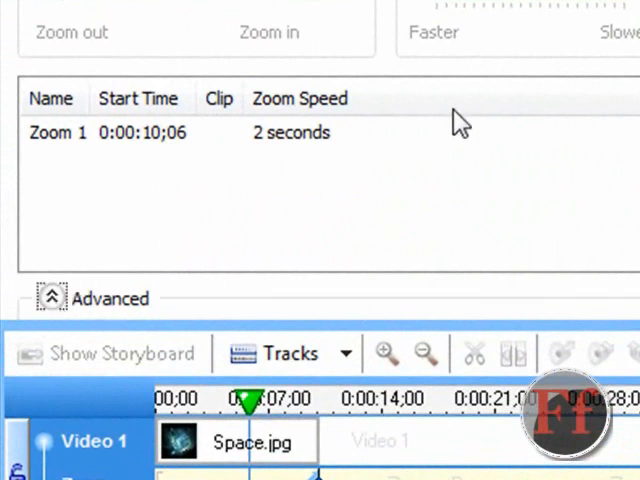
pyautogui.click(52, 298)
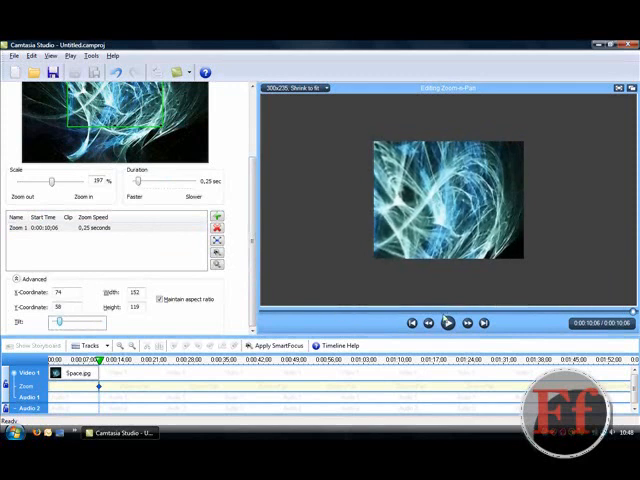
# - Tilt the zoomed view with the Tilt slider, preview it and finish the zoom edit
pyautogui.click(448, 322)
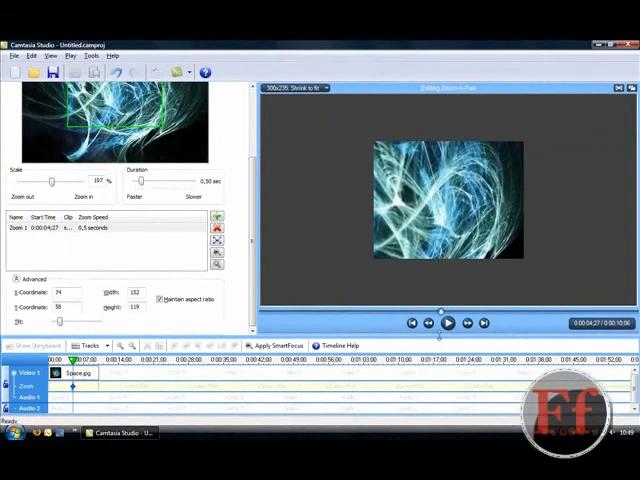
pyautogui.click(448, 322)
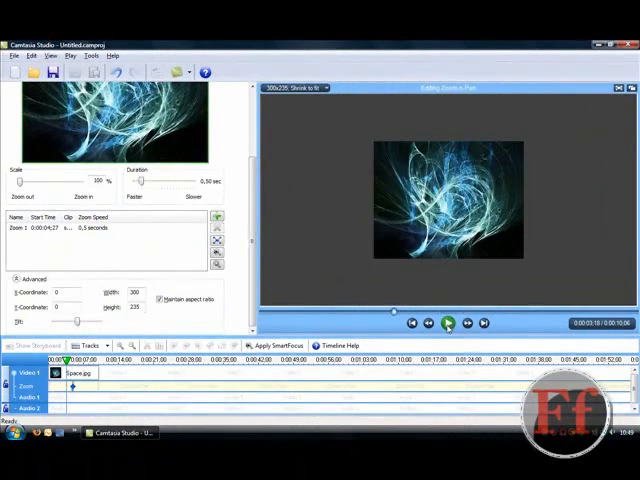
pyautogui.click(448, 322)
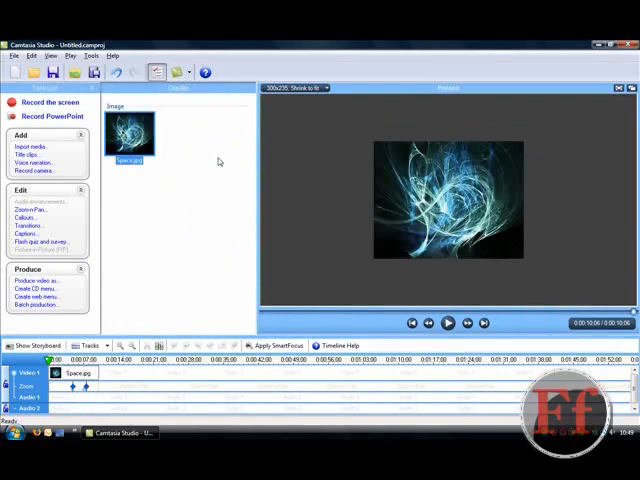
pyautogui.moveTo(96, 194)
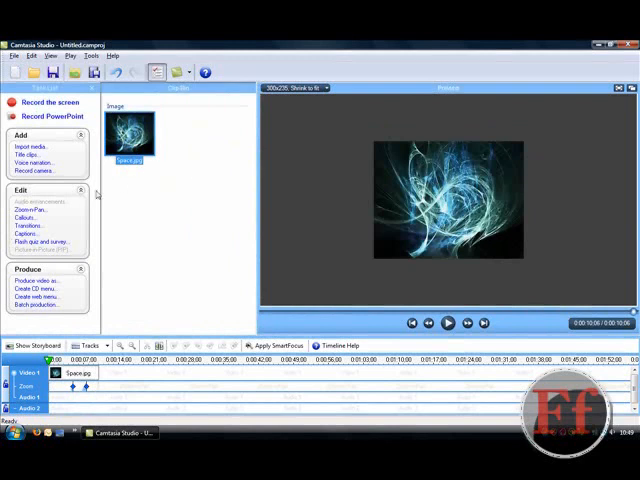
pyautogui.moveTo(96, 194)
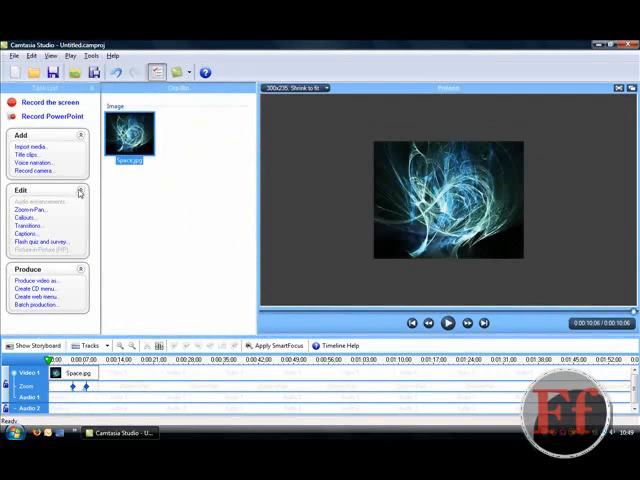